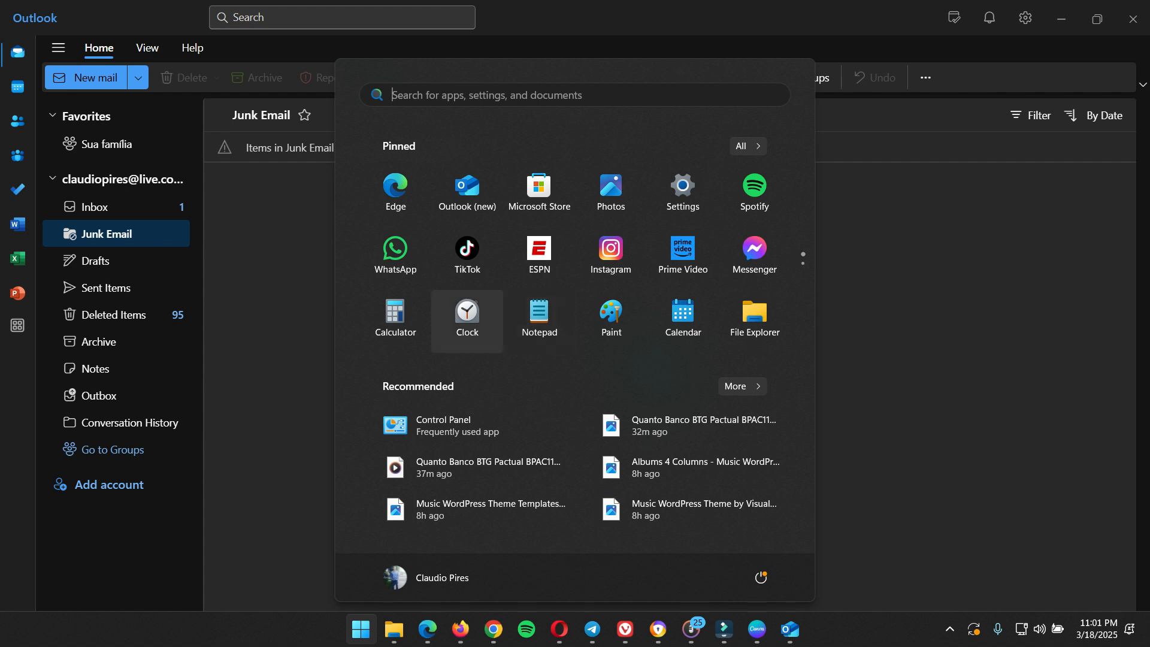
mouse_move(466, 192)
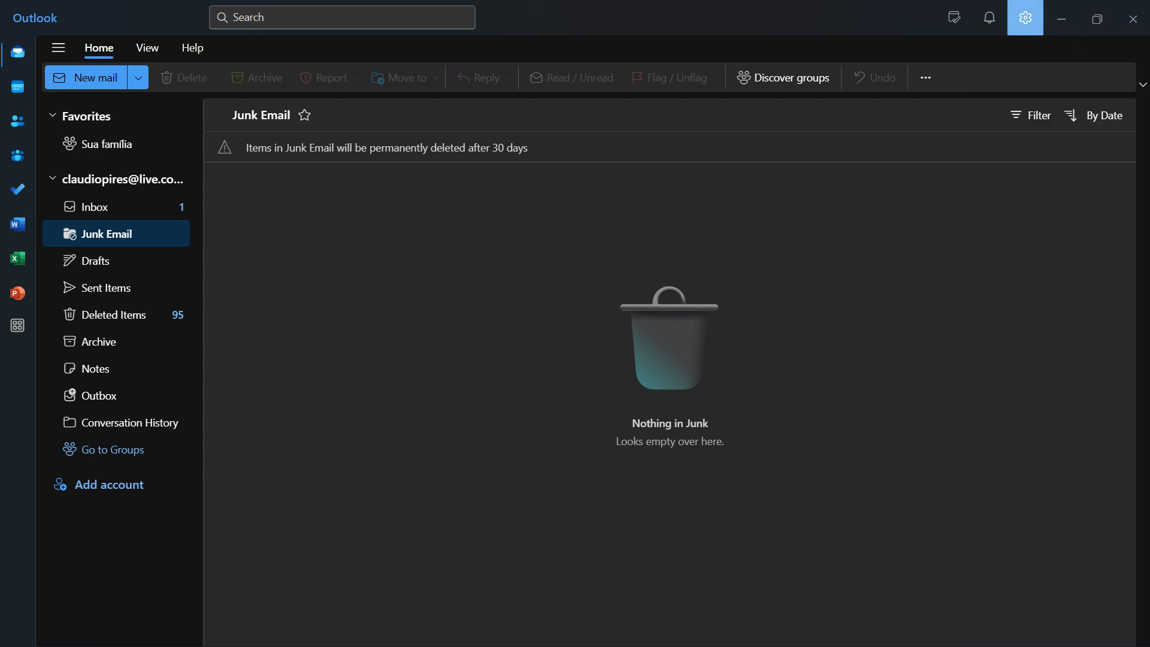
Reach the General settings page from the Settings gear in the title bar.
left_click(1024, 17)
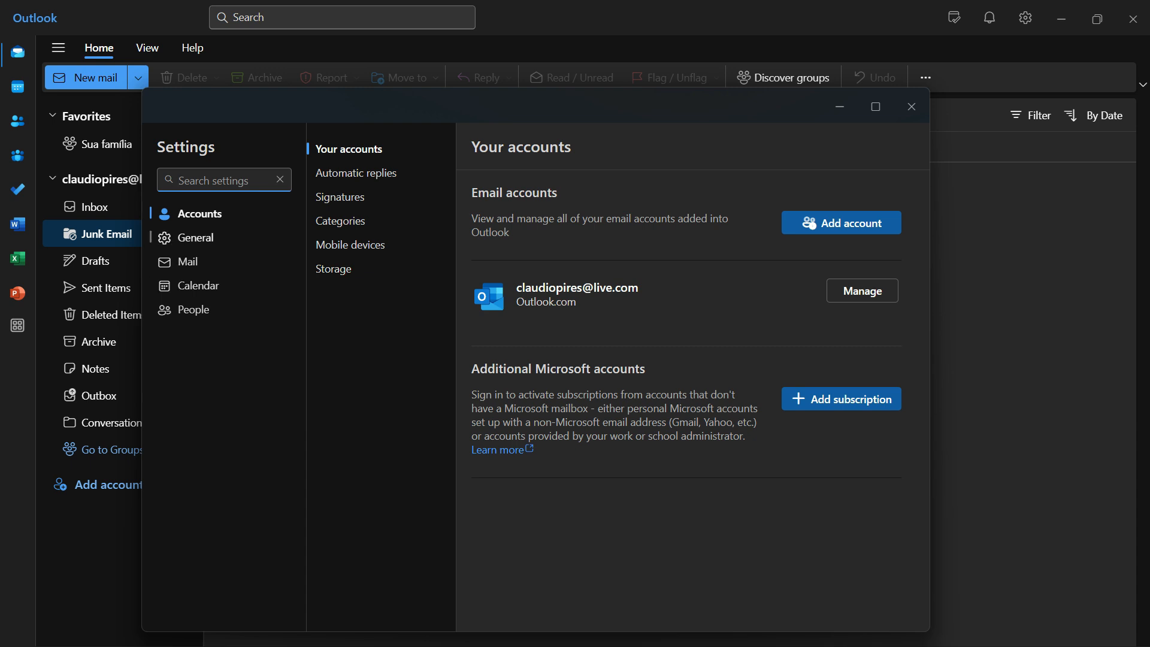
left_click(224, 180)
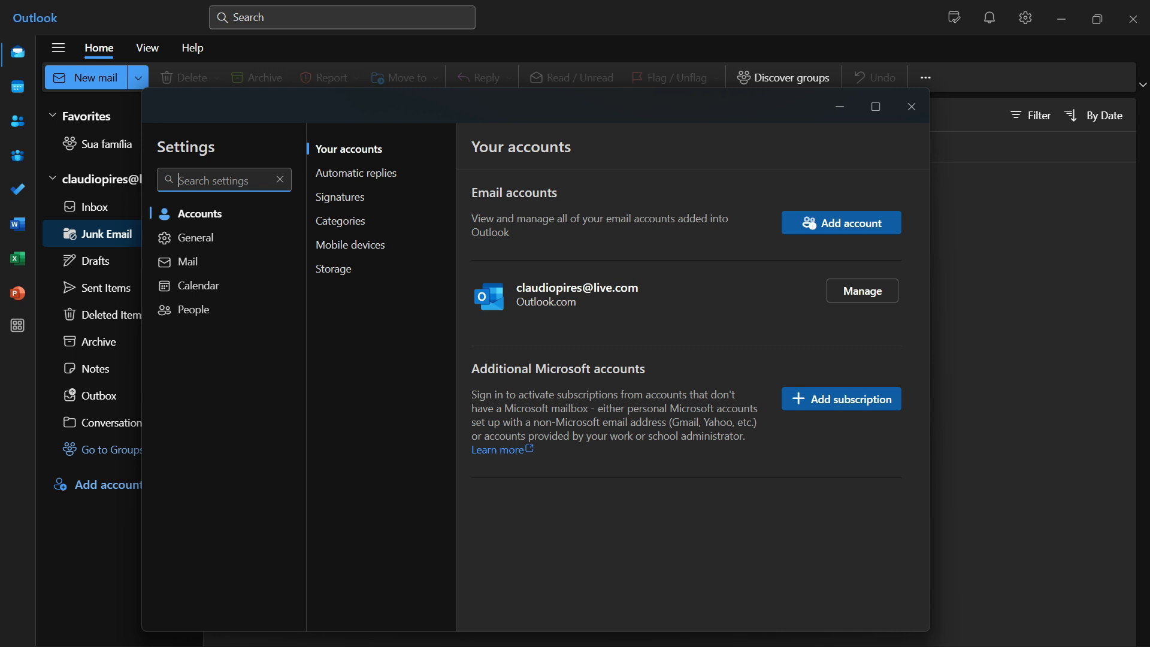
left_click(197, 237)
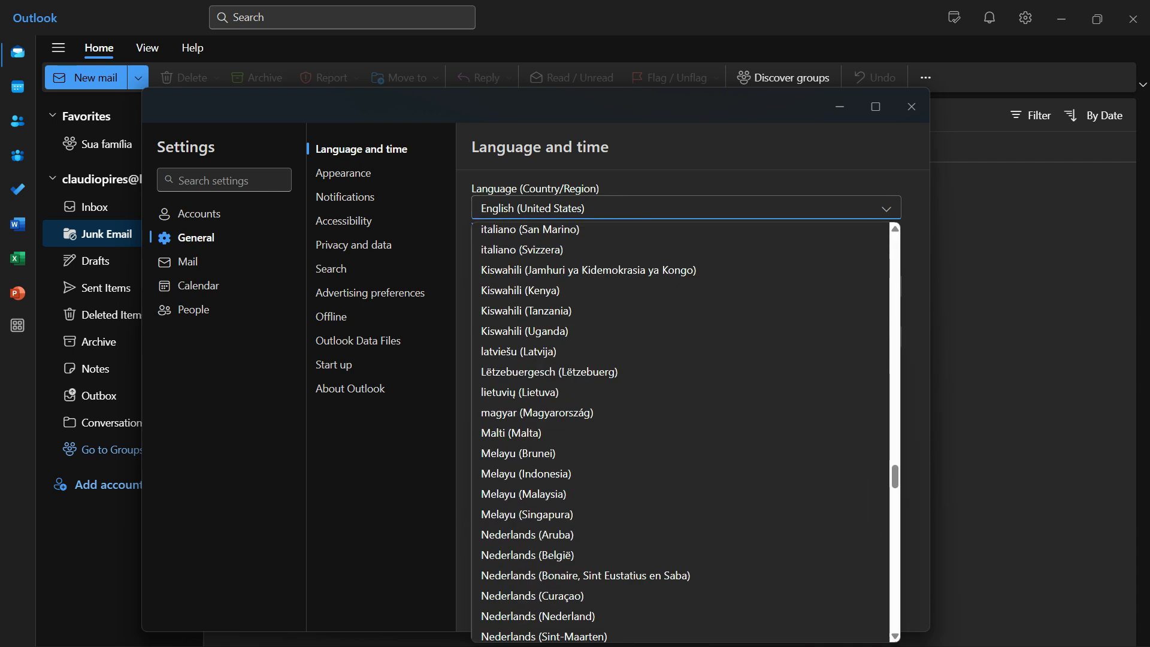
Choose português (Brasil) as the interface language under Language and time.
scroll("down", 3)
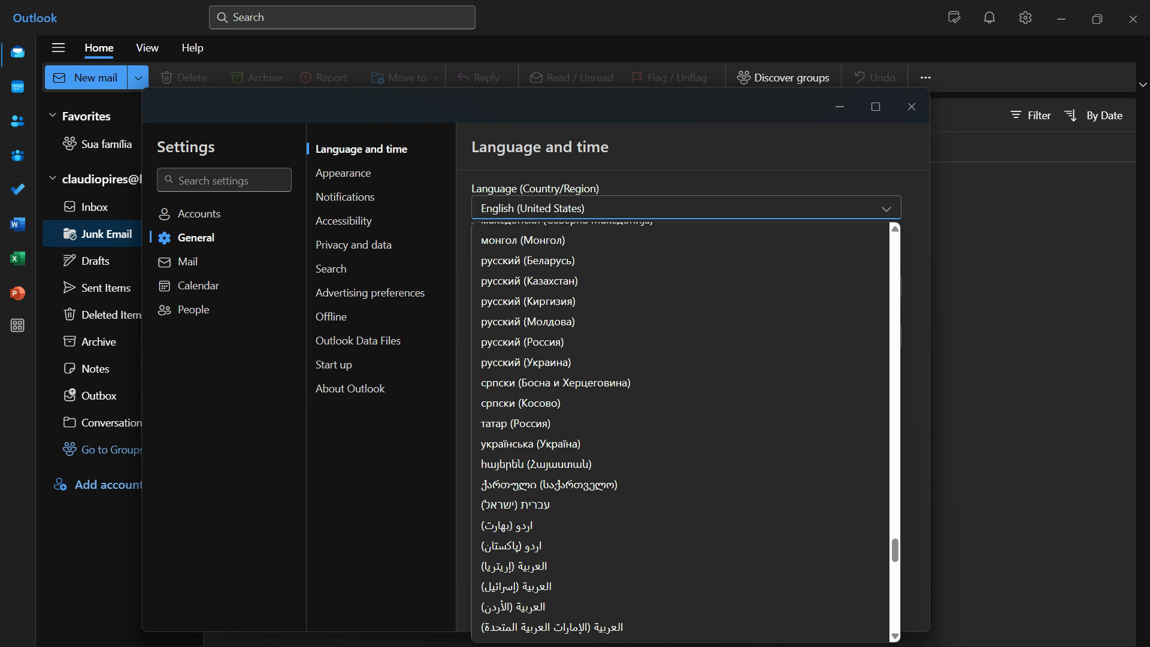
mouse_move(516, 423)
type("polski (Polska")
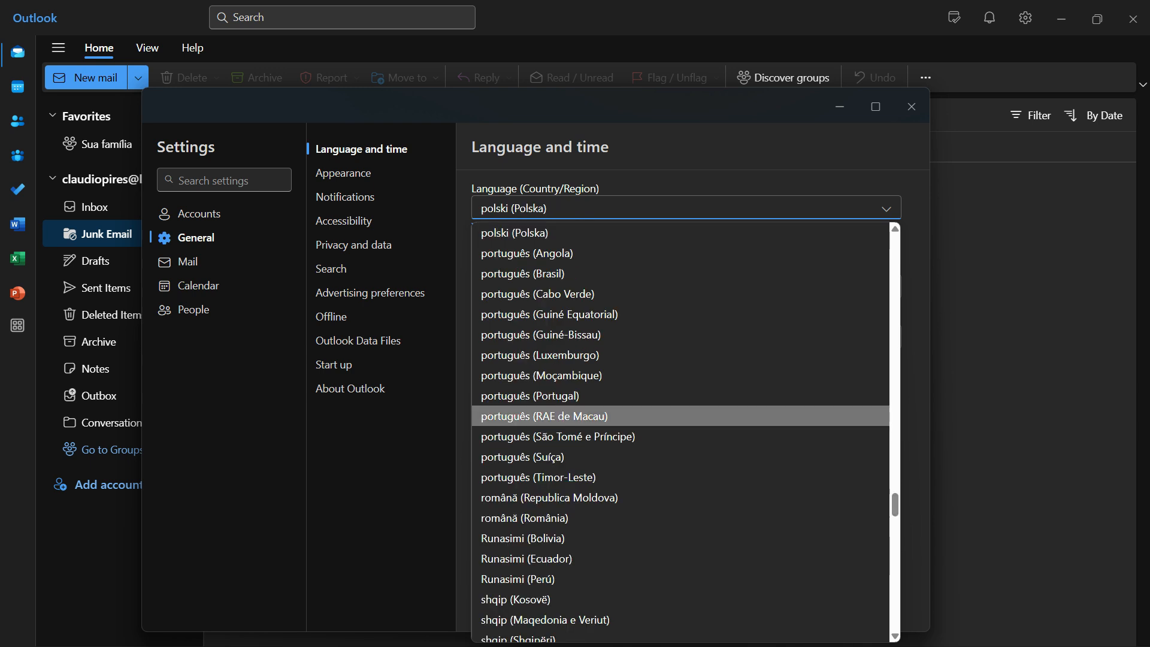
mouse_move(523, 274)
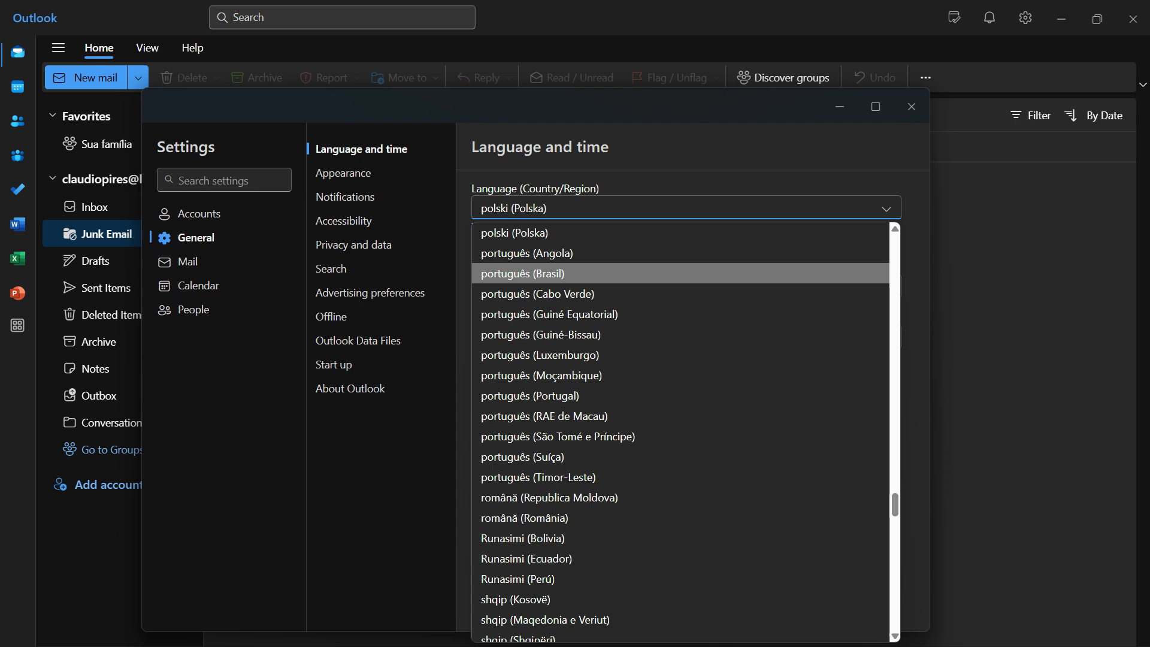
left_click(522, 274)
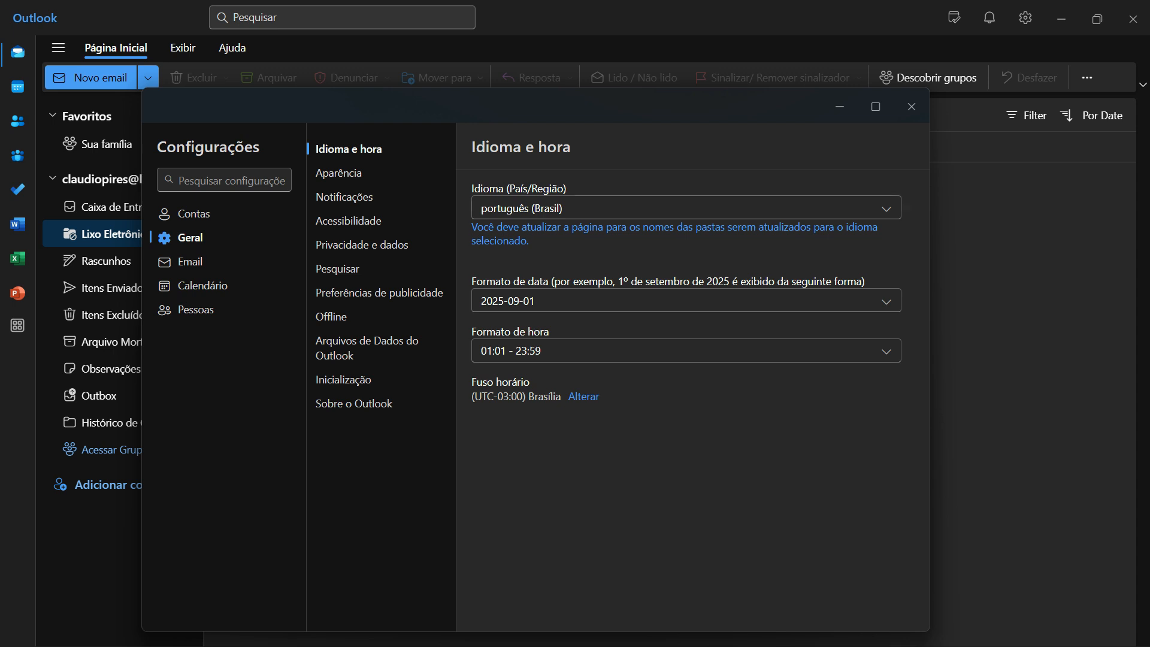
Select English (United States) again from the Idioma list, leaving it unsaved.
left_click(884, 207)
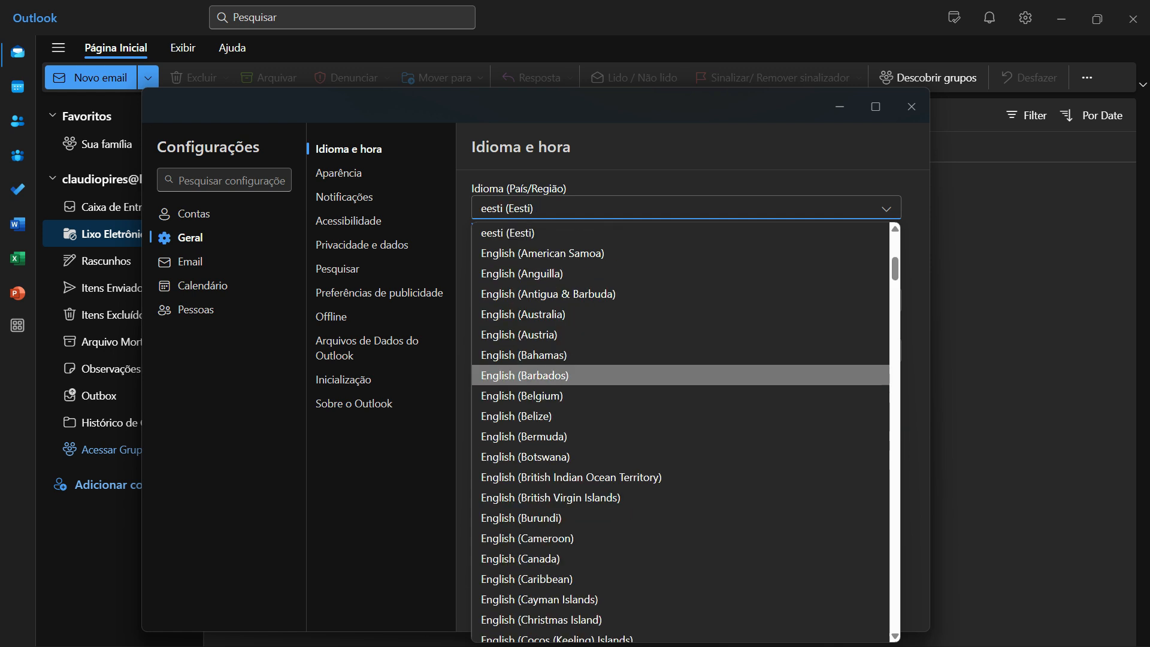
scroll("down", 3)
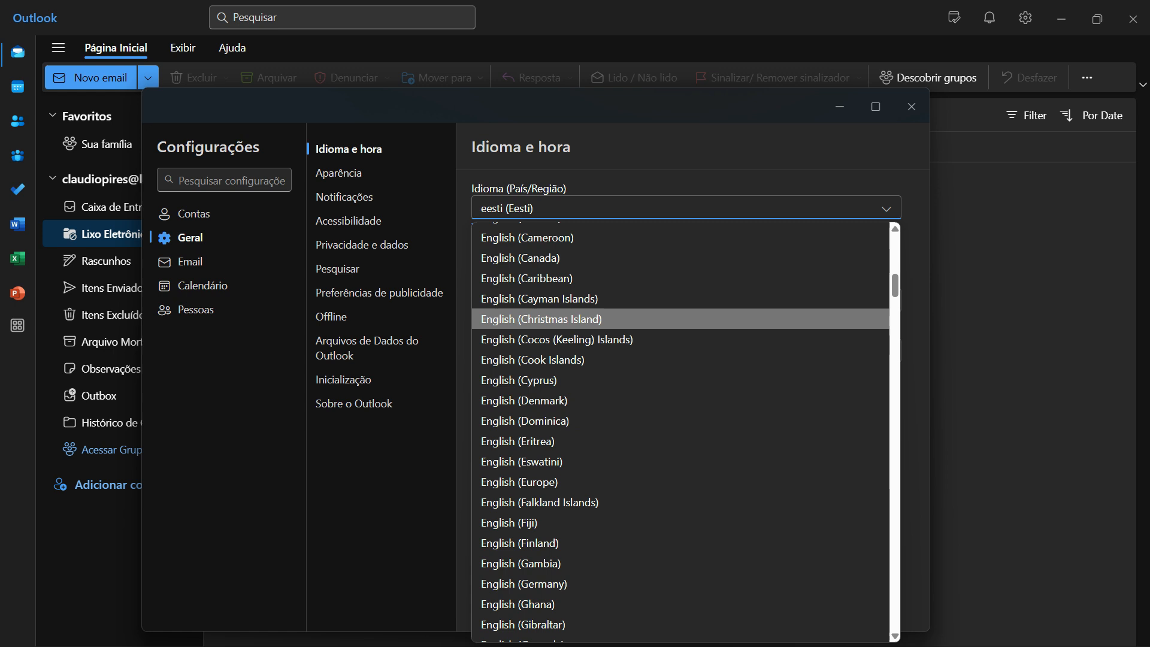
scroll("down", 3)
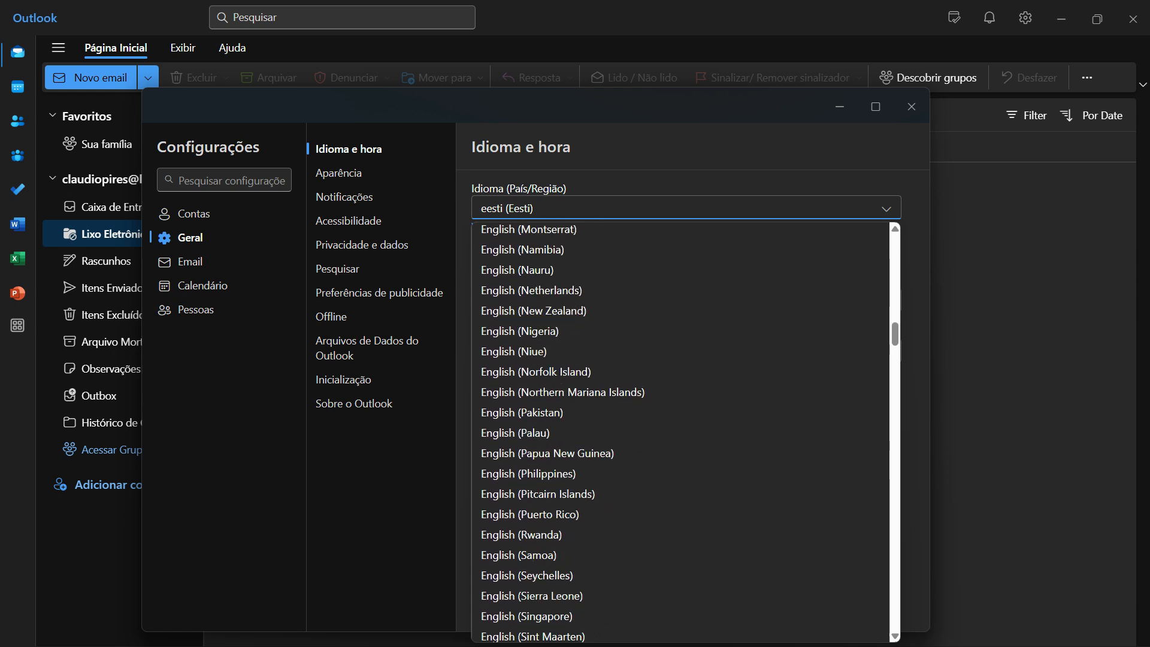
scroll("down", 3)
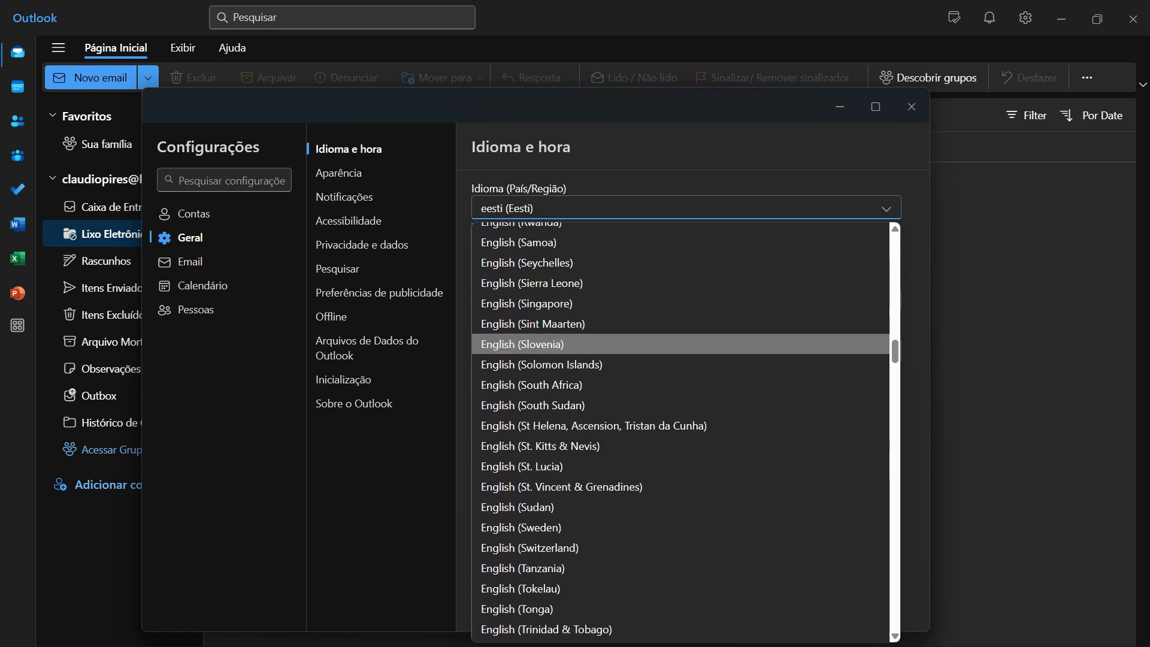
scroll("down", 3)
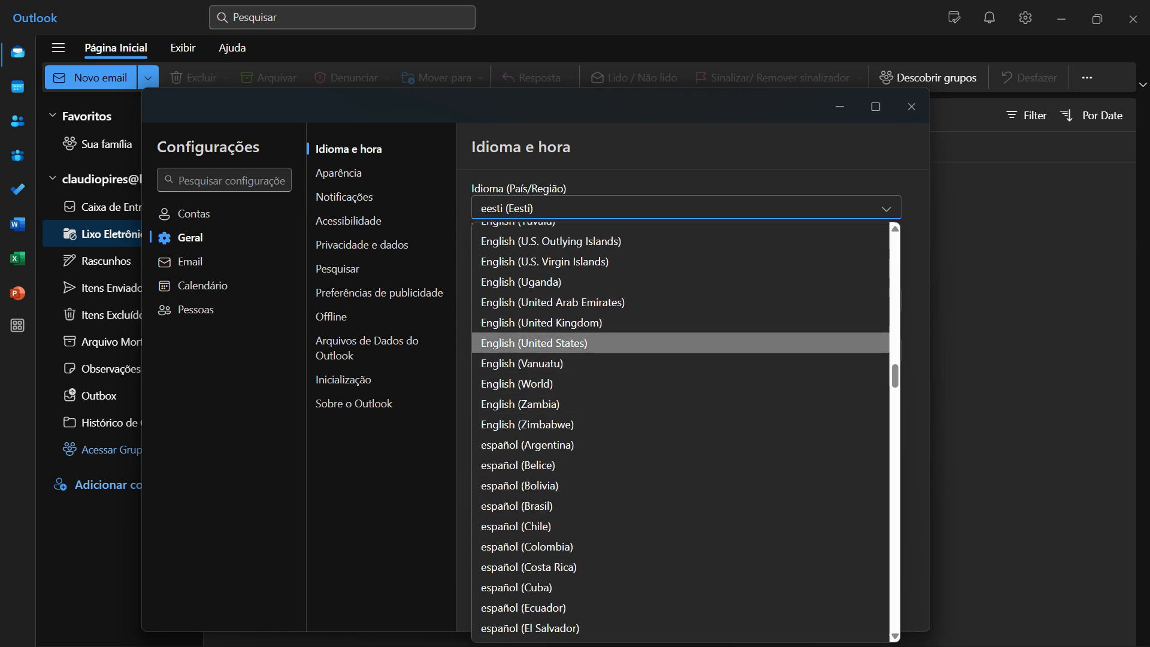
left_click(535, 343)
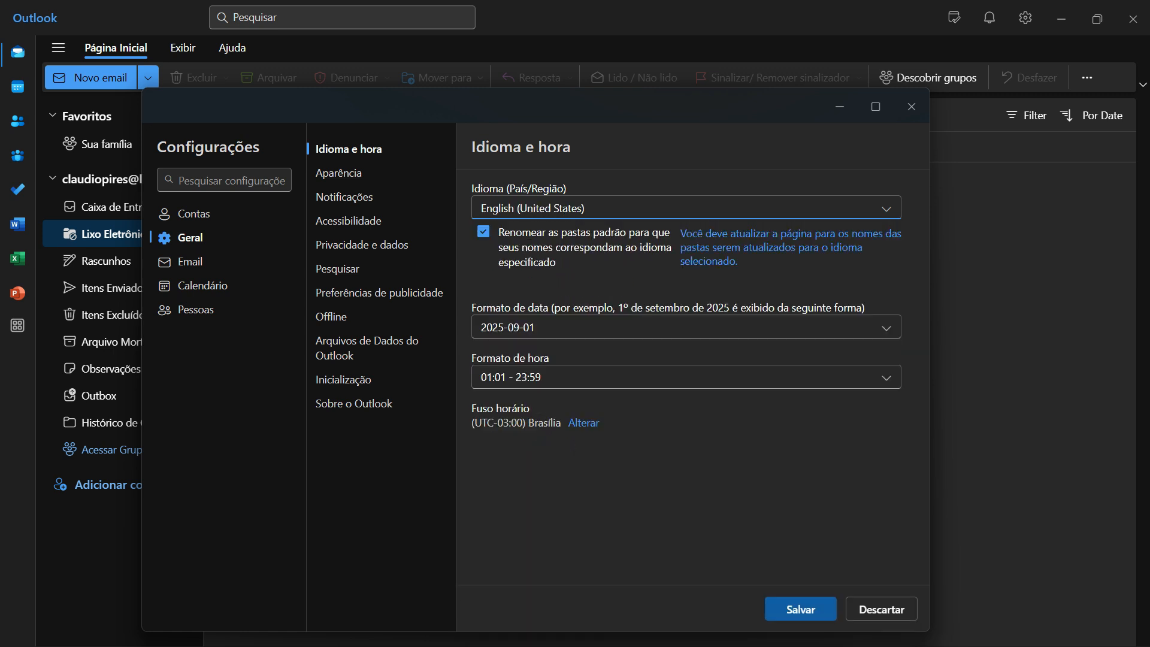